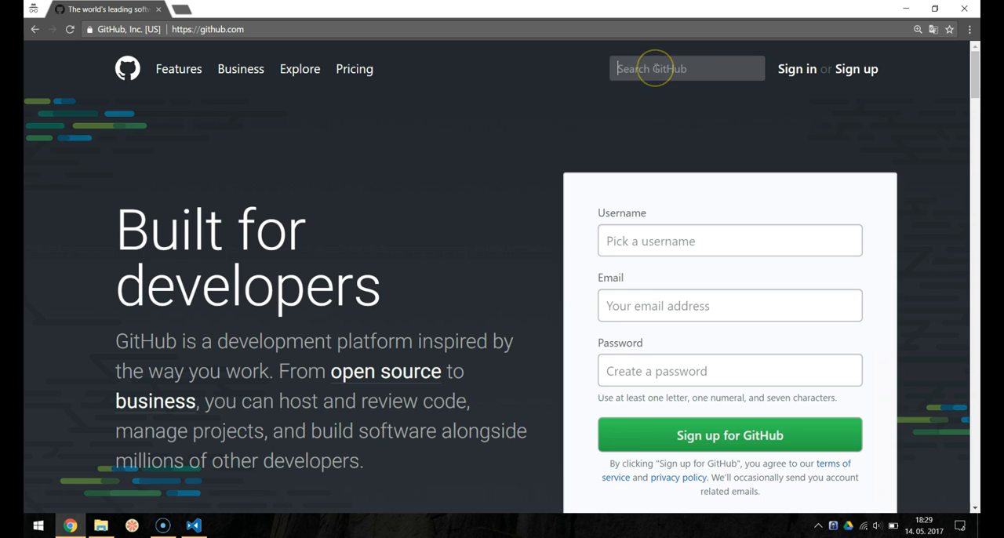
Step: Search GitHub for 'electron quick start' and go to the electron/electron-quick-start repository
type("electron q")
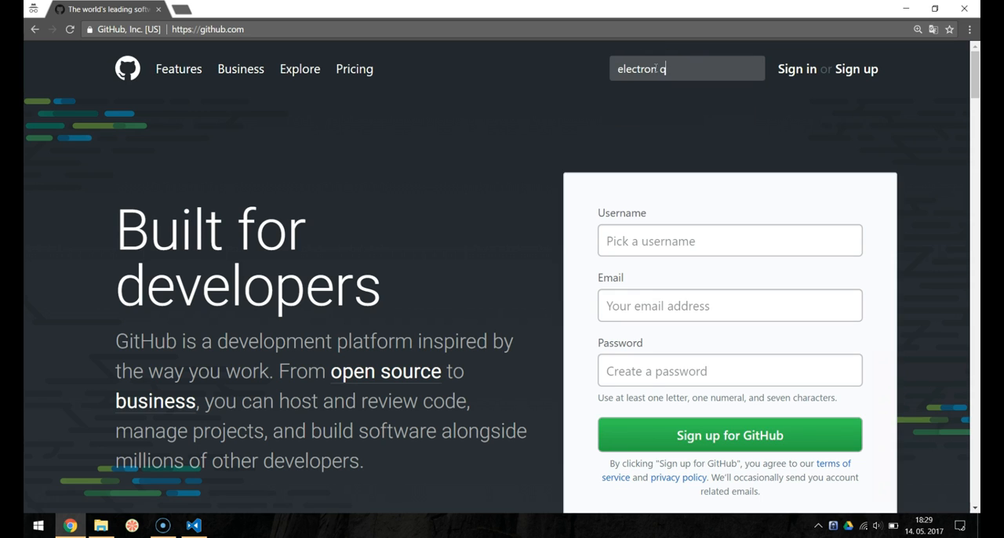
type("uick start")
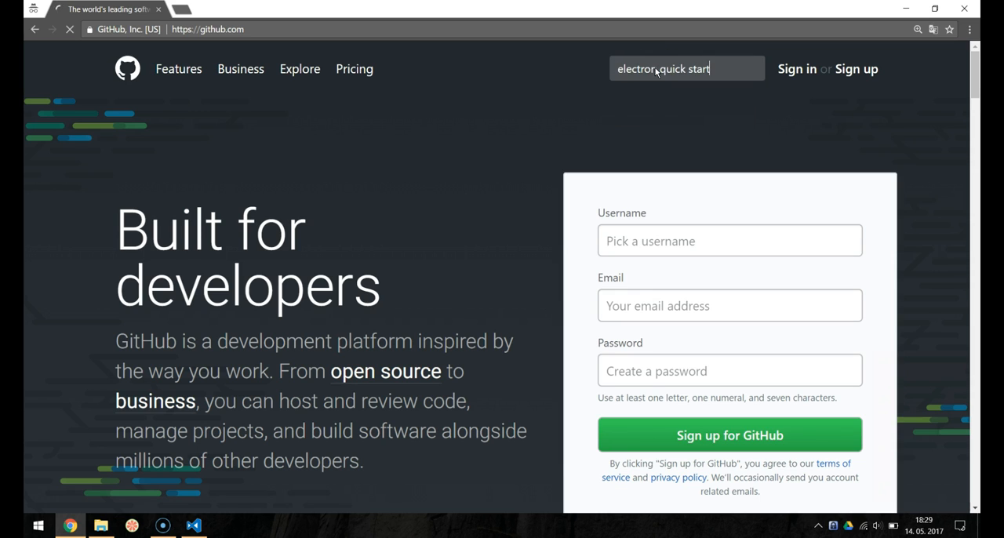
key("Enter")
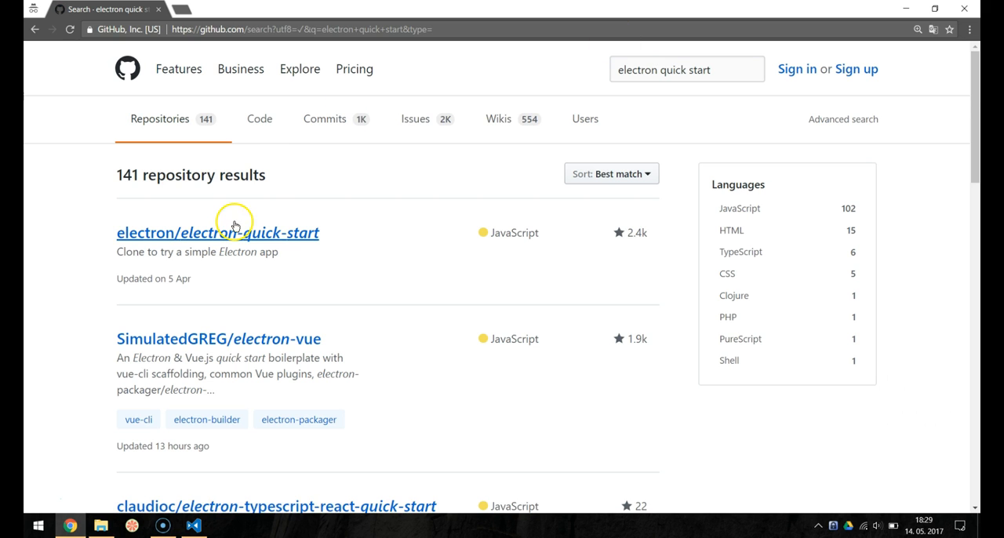
left_click(216, 232)
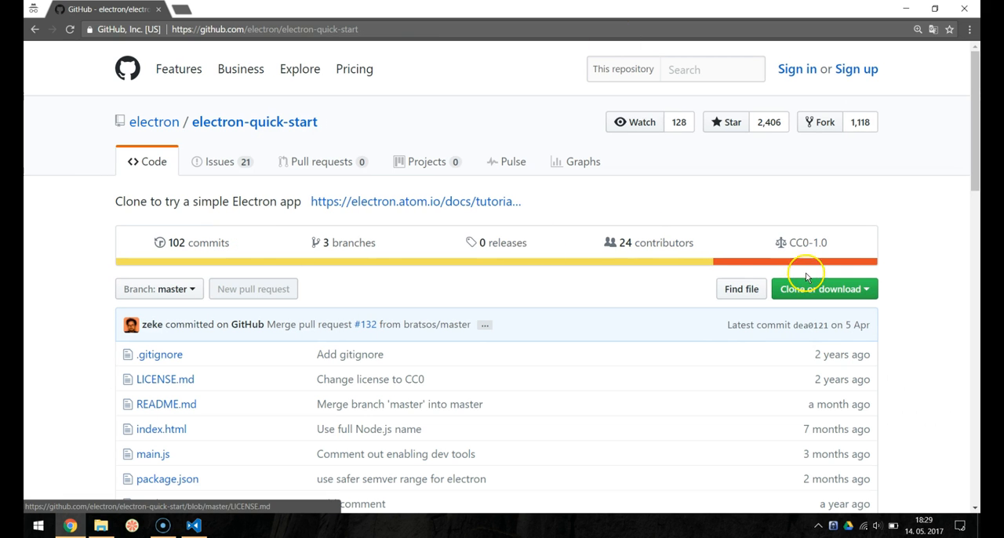
Step: Copy the repository's HTTPS clone address from the Clone or download menu
left_click(819, 289)
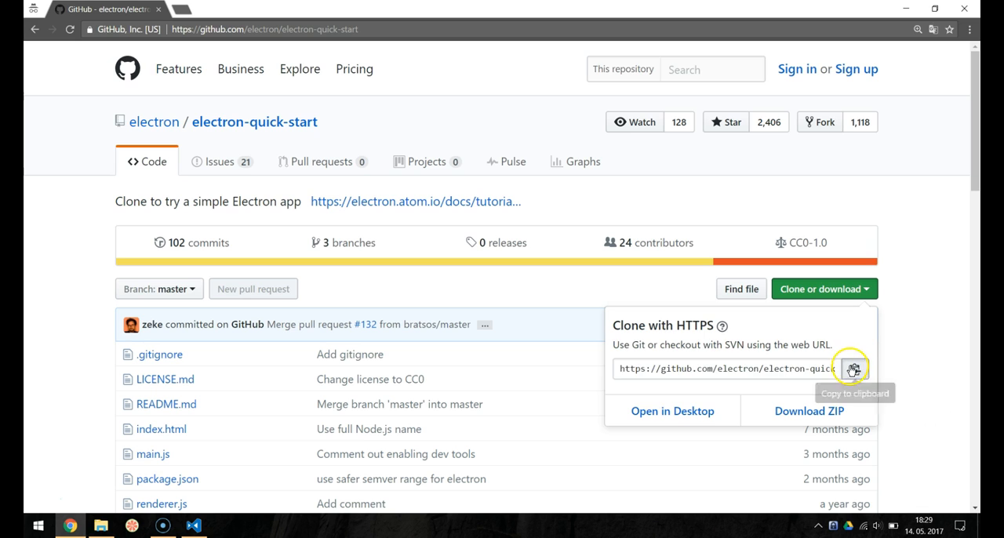
left_click(193, 525)
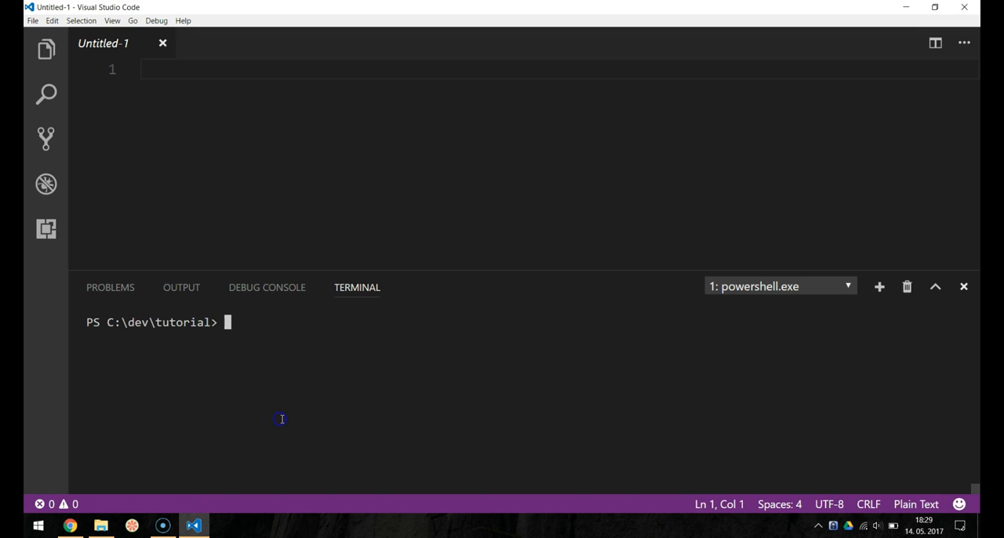
type("git clone")
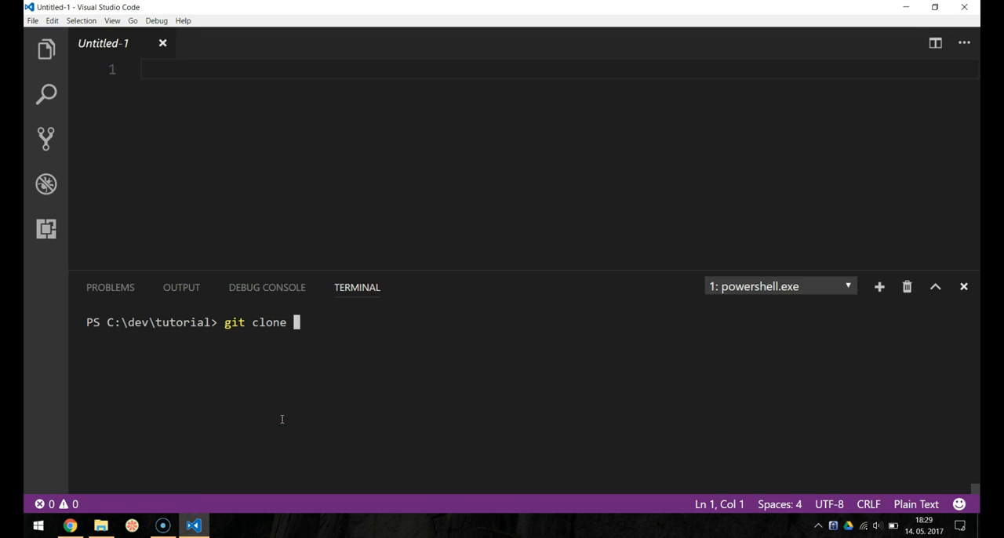
type("https://github.com/electron/electron-quick-start.git")
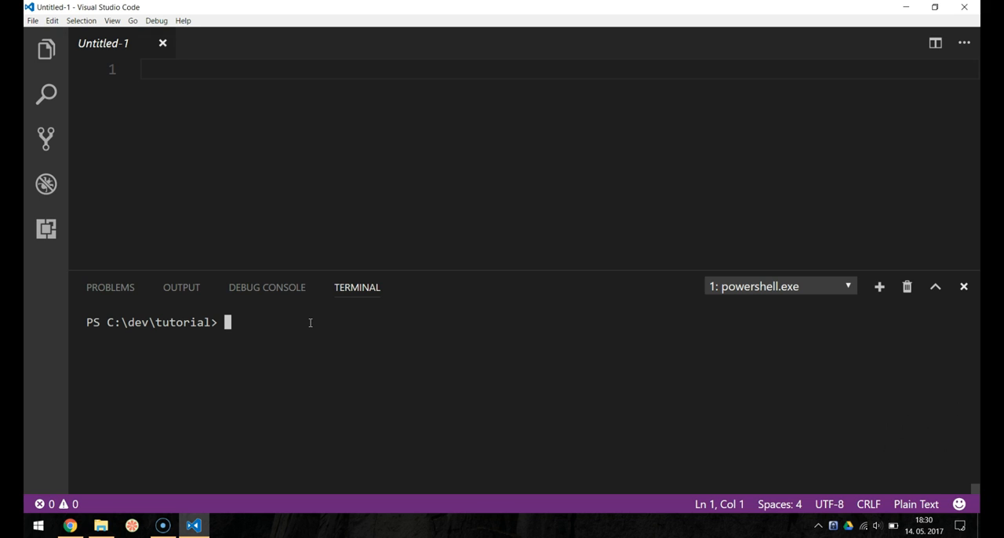
Step: Move the terminal into electron-quick-start and enter npm install
type("cd ele")
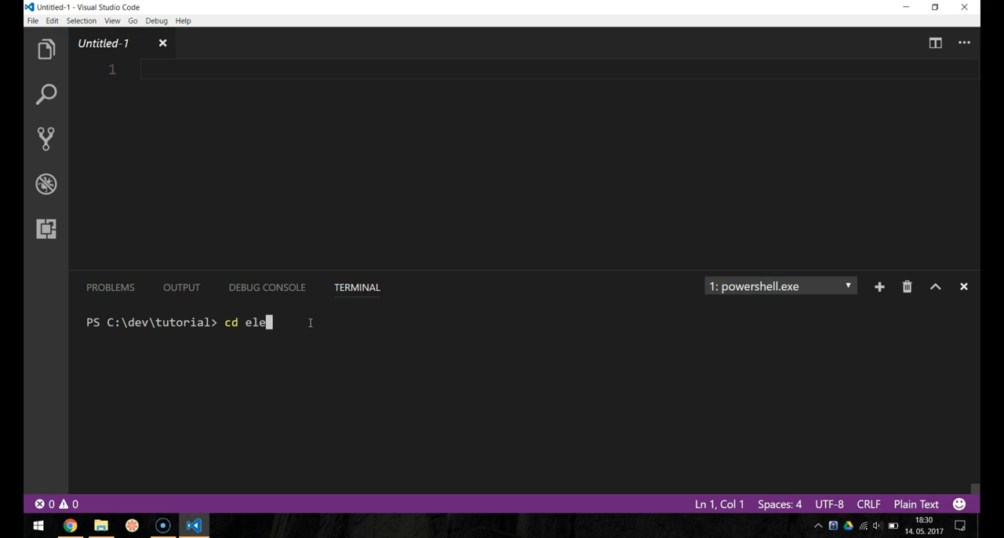
key("Enter")
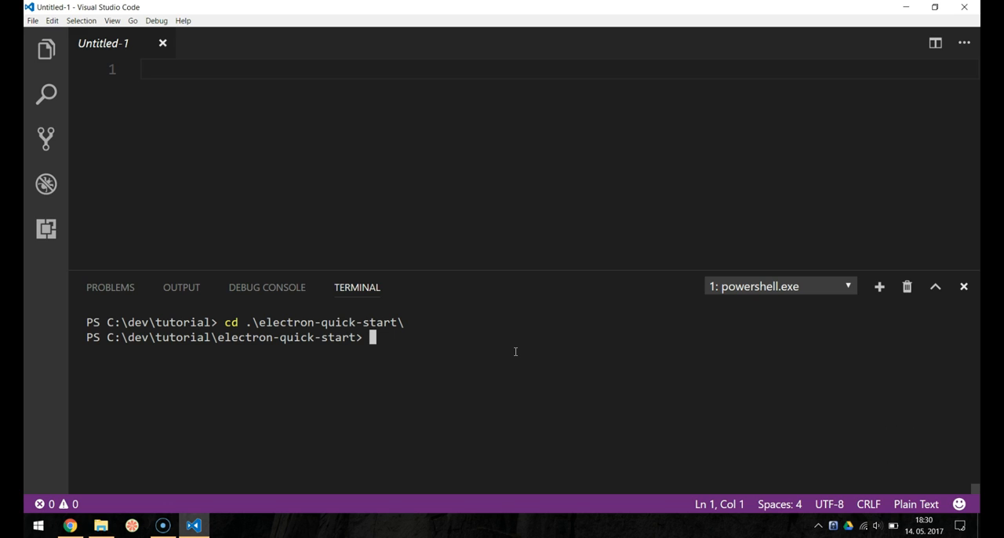
type("npm install")
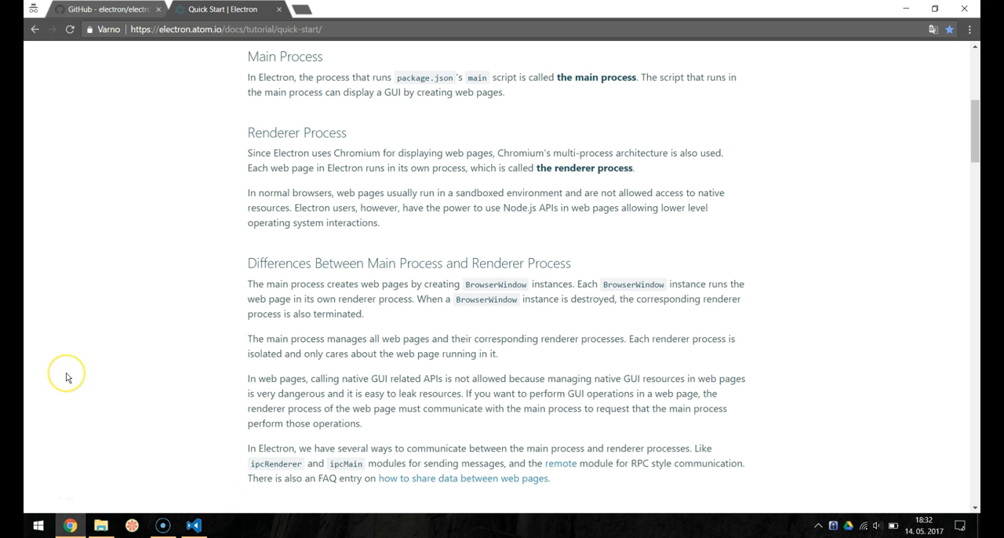
mouse_move(66, 376)
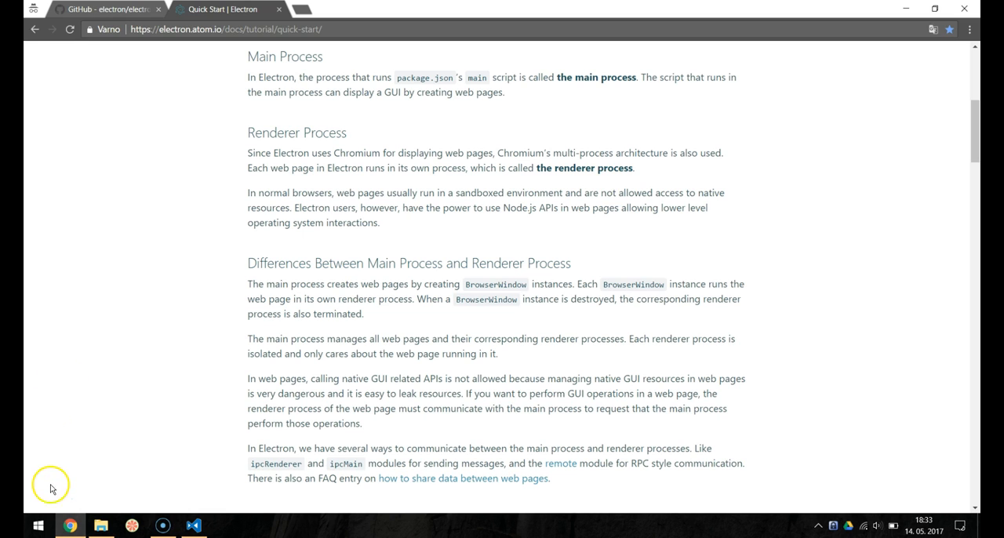
Step: Return to VS Code and view package.json down to its "start": "electron ." script
left_click(193, 526)
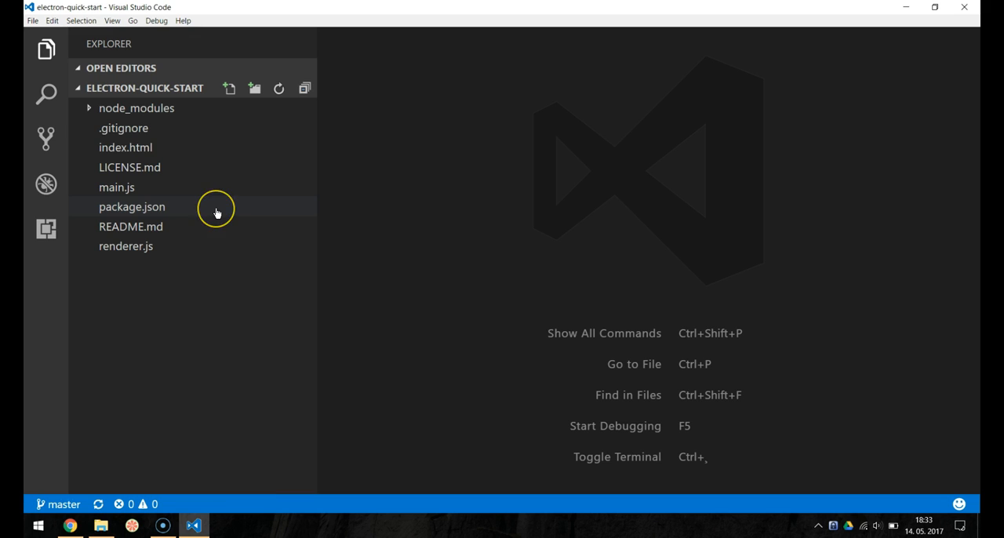
mouse_move(217, 213)
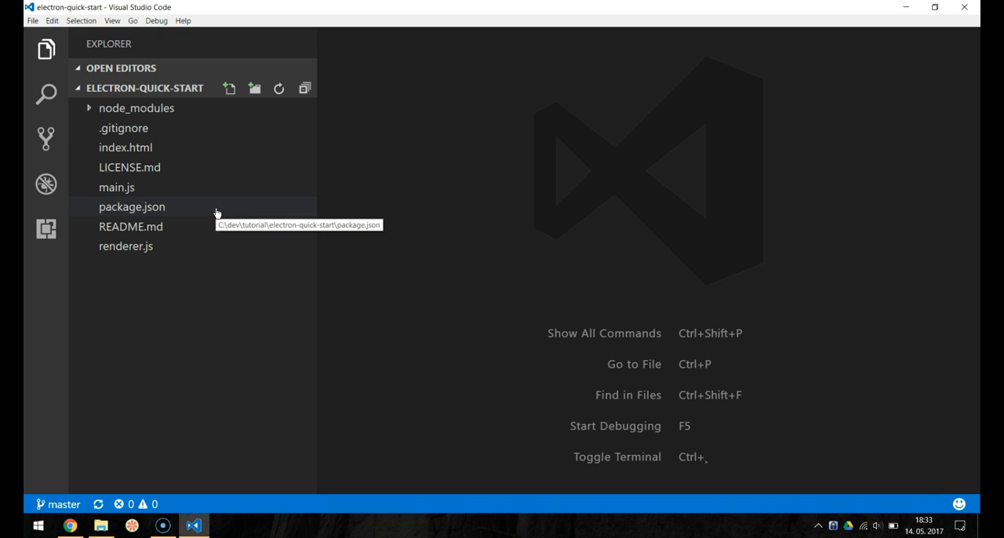
left_click(132, 207)
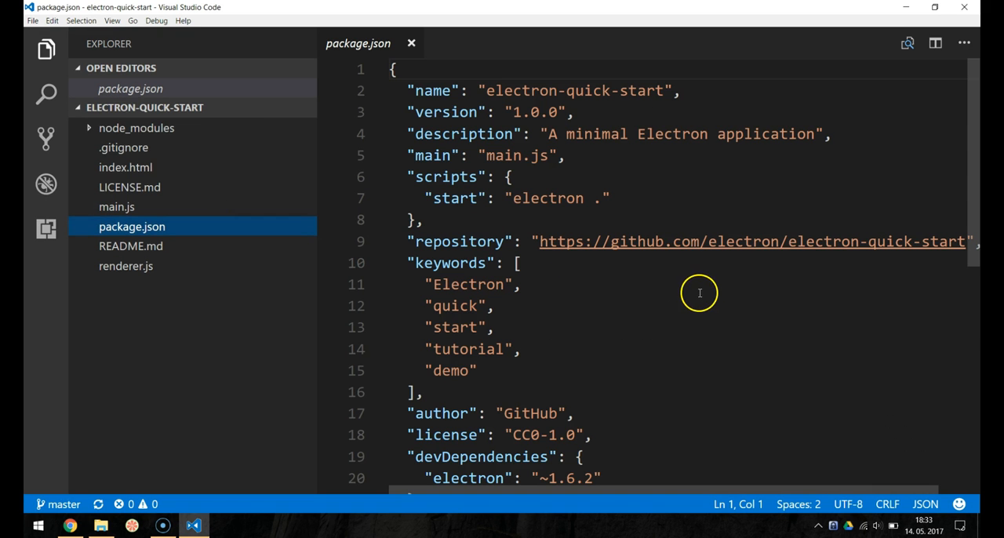
mouse_move(616, 196)
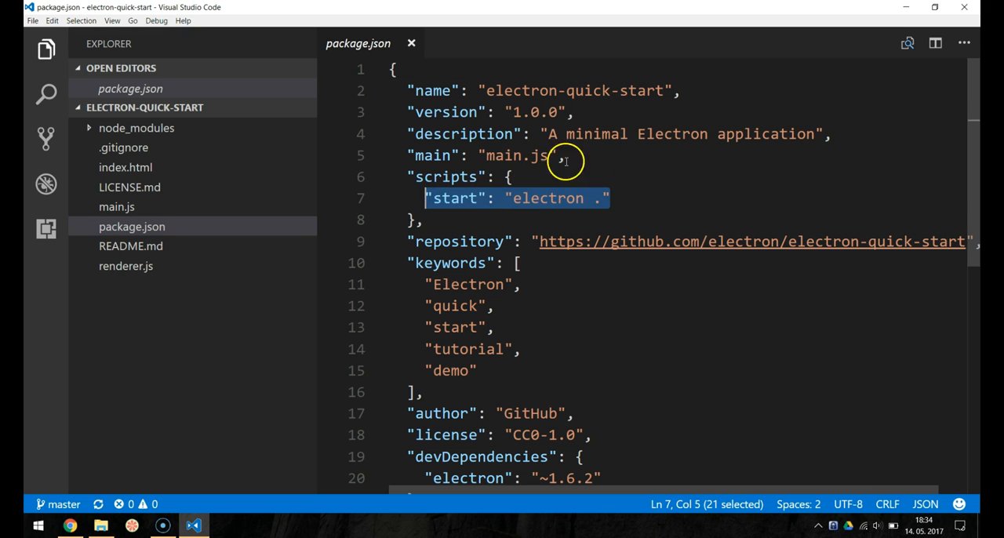
scroll("down", 3)
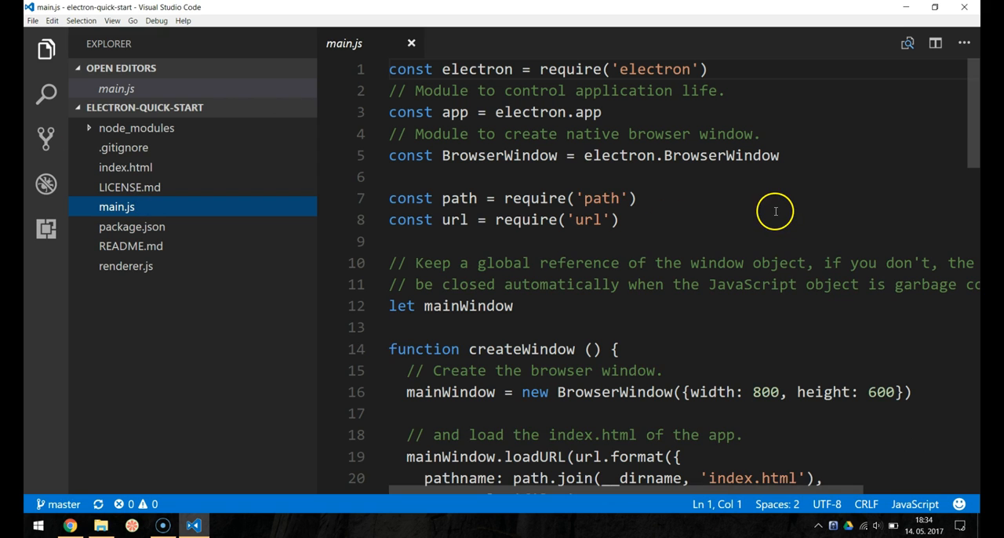
Step: Scroll through main.js to createWindow and select a line of its code
scroll("down", 3)
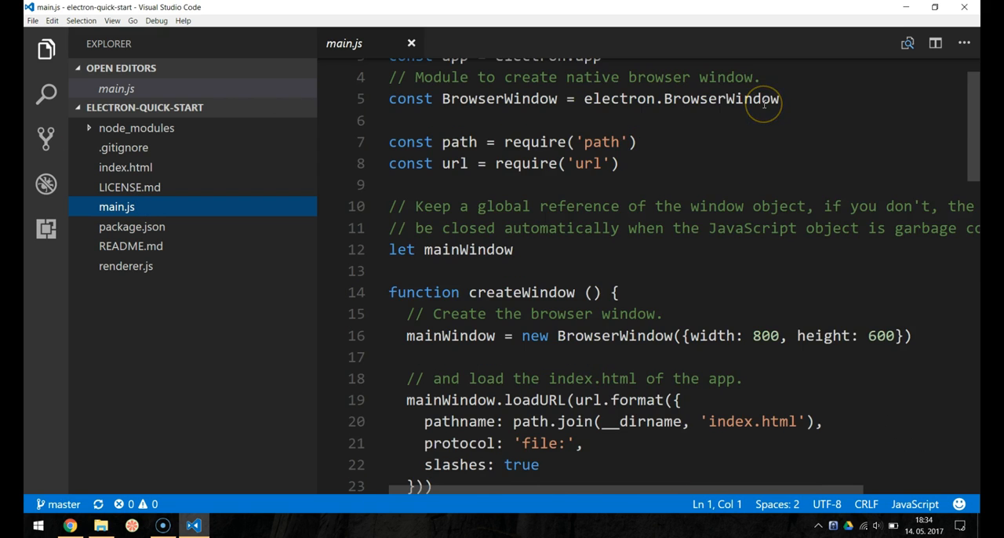
scroll("down", 3)
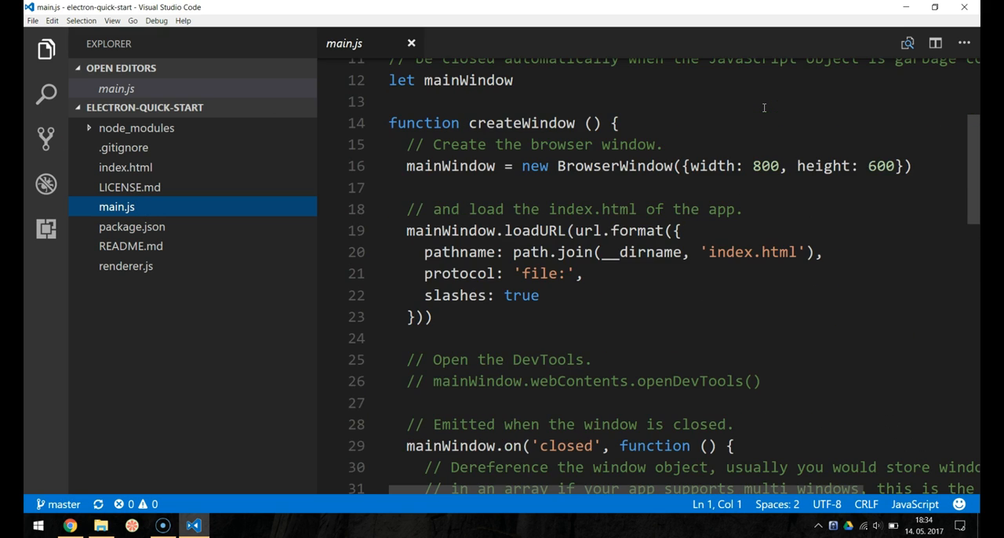
left_click_drag(557, 167, 894, 166)
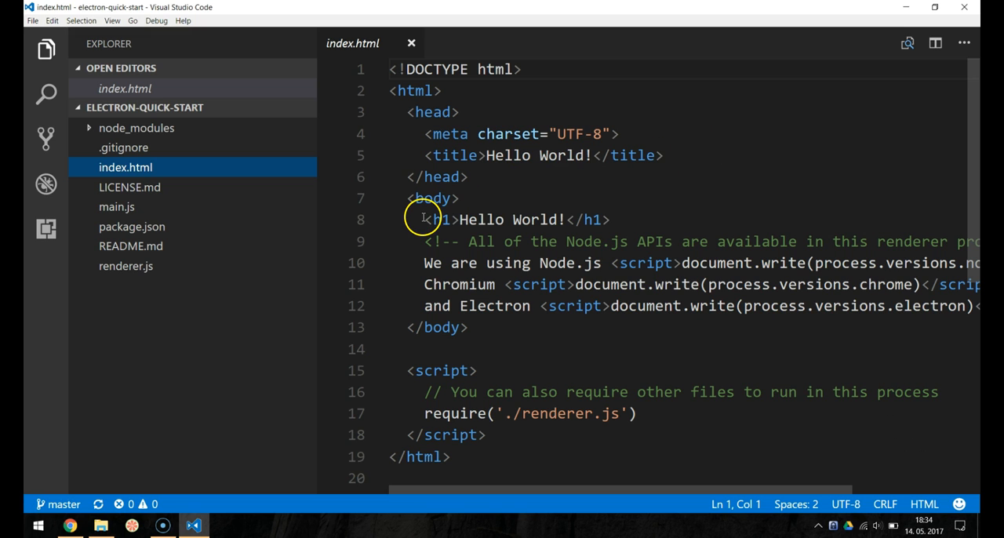
mouse_move(379, 237)
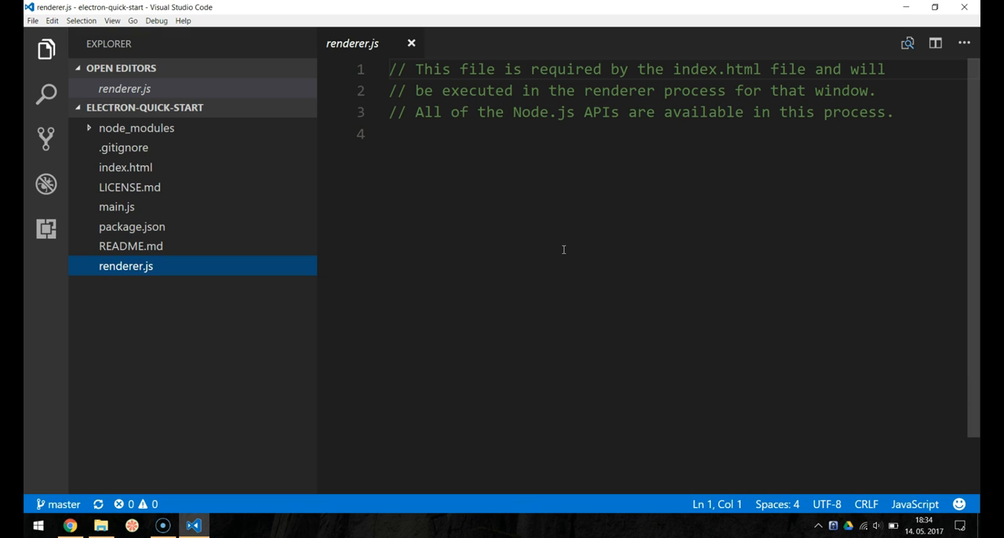
mouse_move(50, 456)
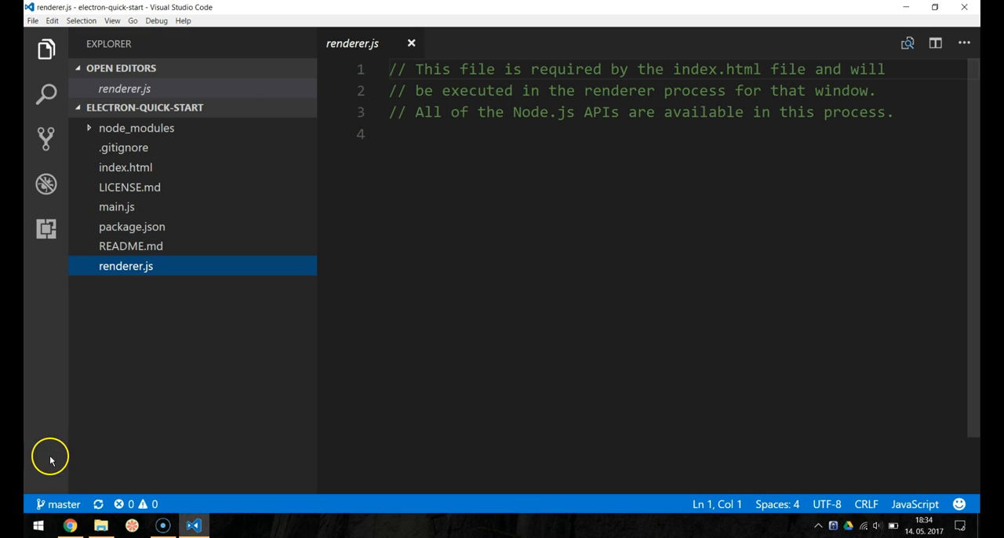
Step: Show the integrated PowerShell terminal in electron-quick-start with Ctrl+`
key("ctrl+`")
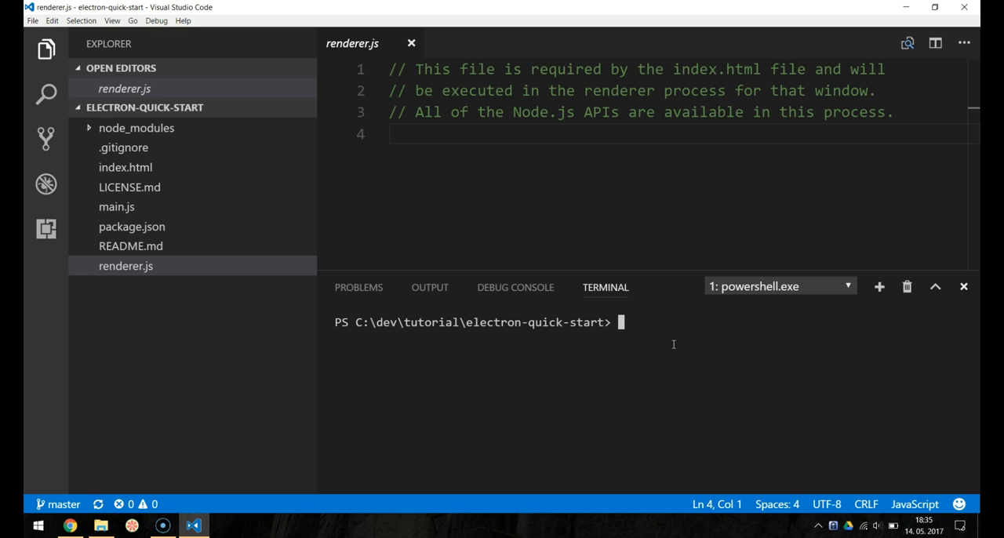
Step: Enter npm start at the terminal prompt without running it
type("npm start")
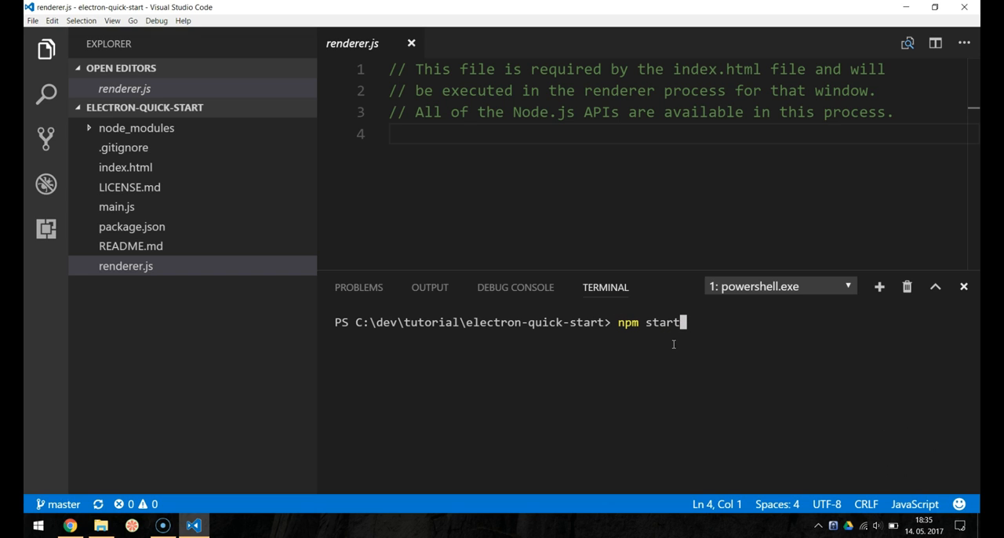